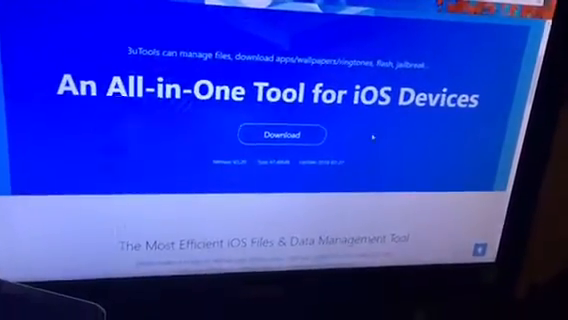
- Save the iOS device information as a Text Document in the 3uTools\cache folder
scroll(down, 3)
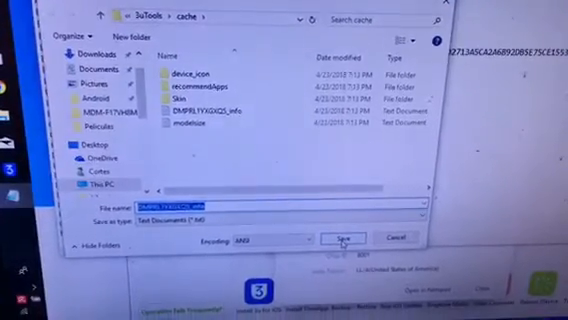
click(340, 236)
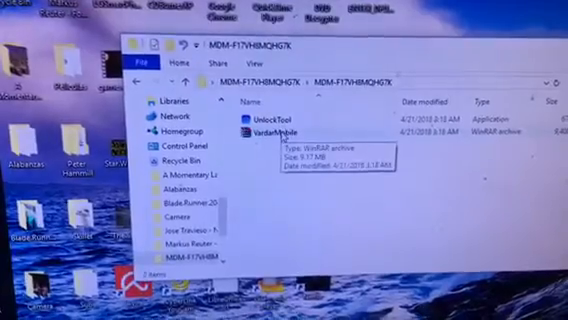
- Extract the UnlockTool WinRAR archive here so the application sits beside it
right_click(264, 132)
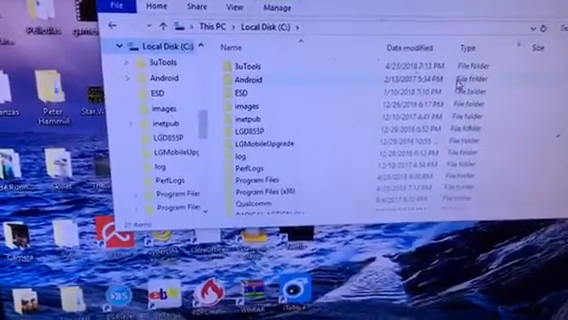
- Browse the Local Disk (C:) root folders such as Program Files, Qualcomm and Windows
scroll(down, 3)
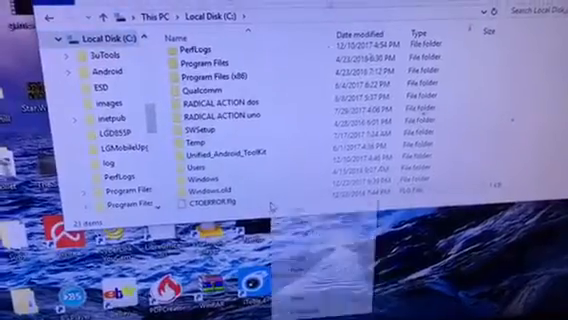